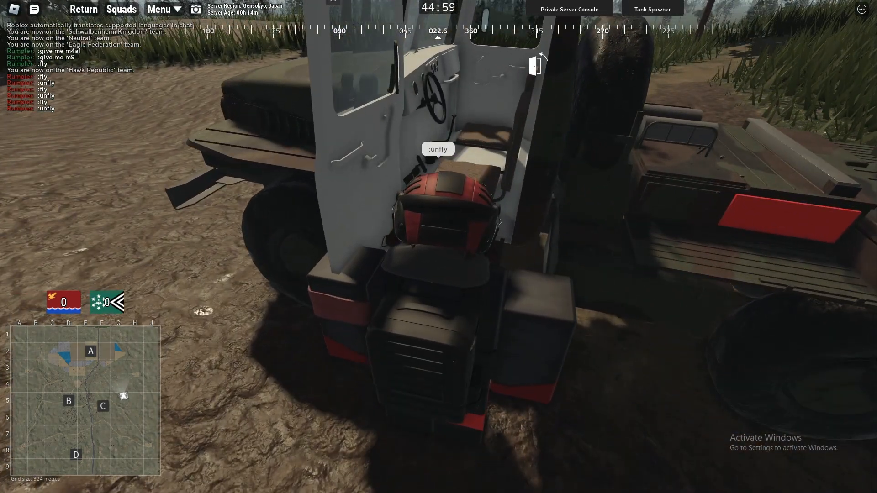
- Spawn a BM-21 Grad rocket launcher from the private server's tank spawner
click(568, 9)
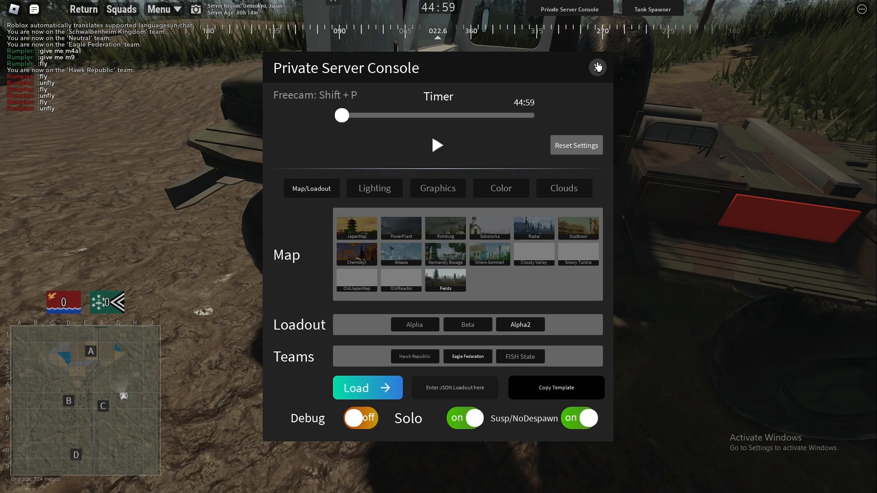
click(597, 67)
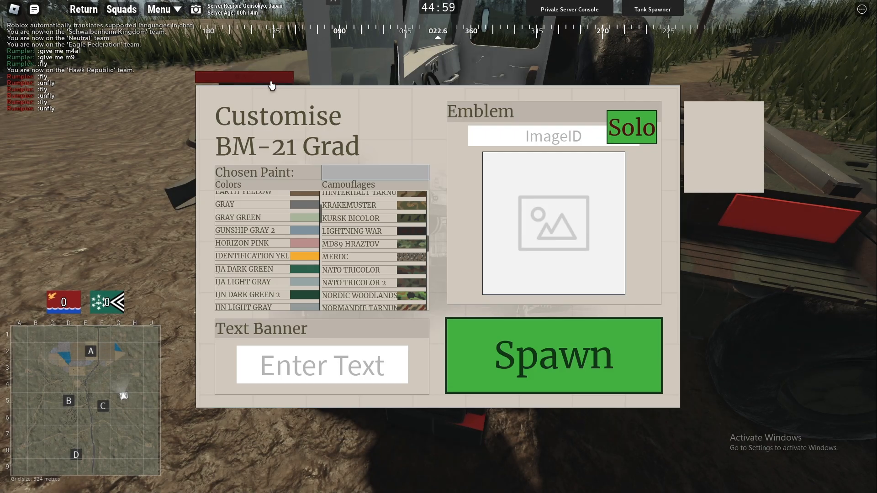
click(553, 355)
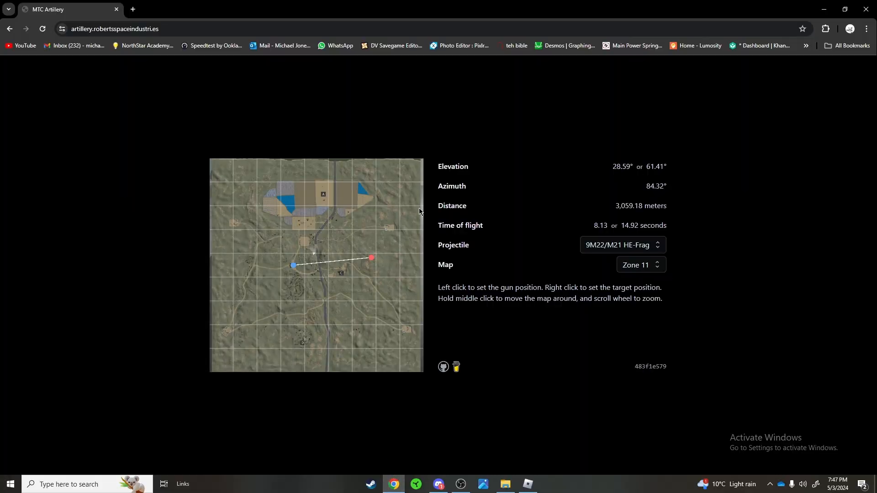
mouse_move(336, 194)
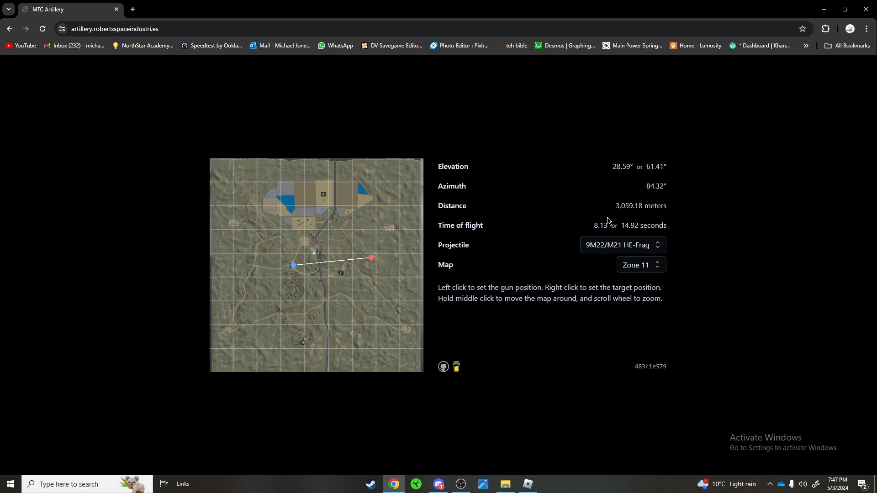
mouse_move(485, 141)
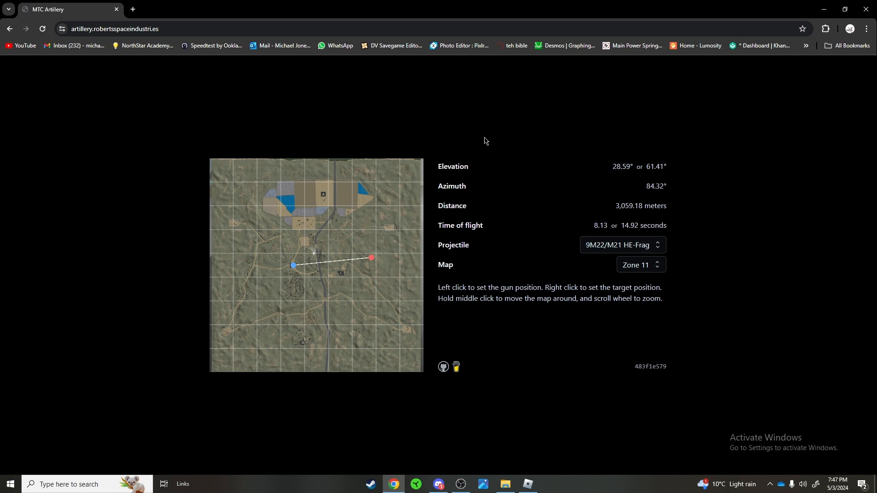
mouse_move(687, 237)
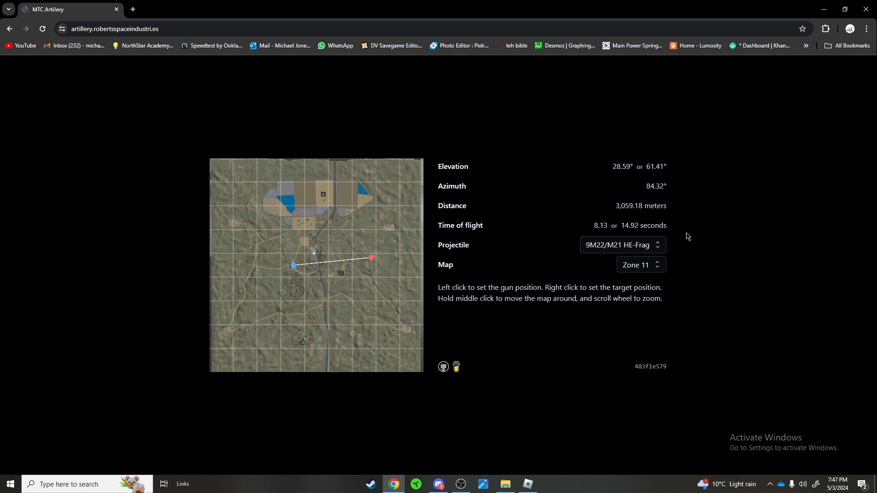
mouse_move(458, 277)
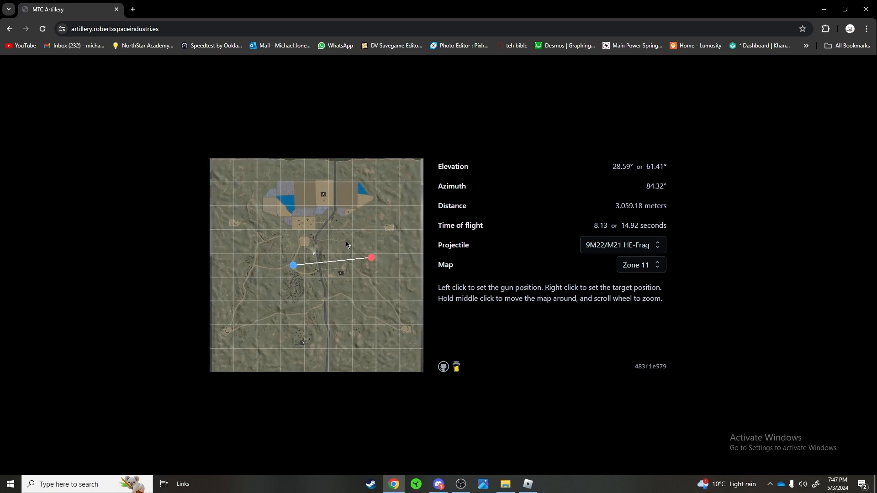
mouse_move(342, 277)
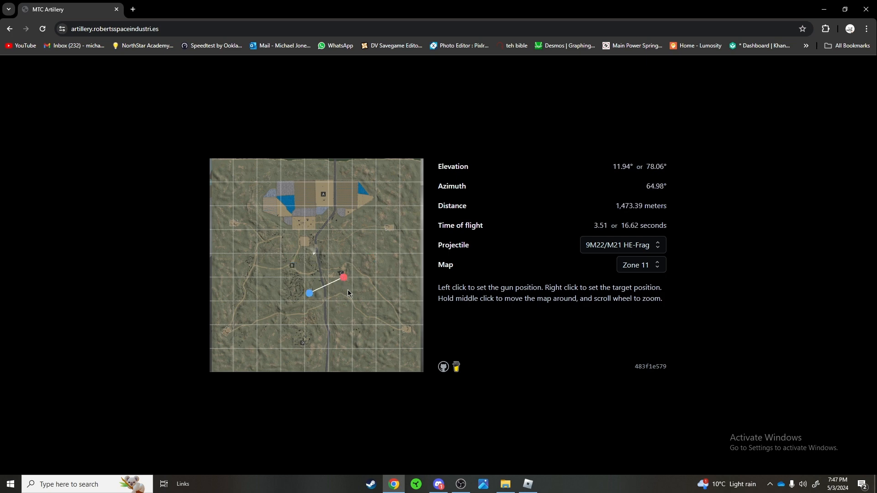
- Mark the target south of the gun near objective A, giving azimuth 167.40° and elevation 29.20°
right_click(350, 296)
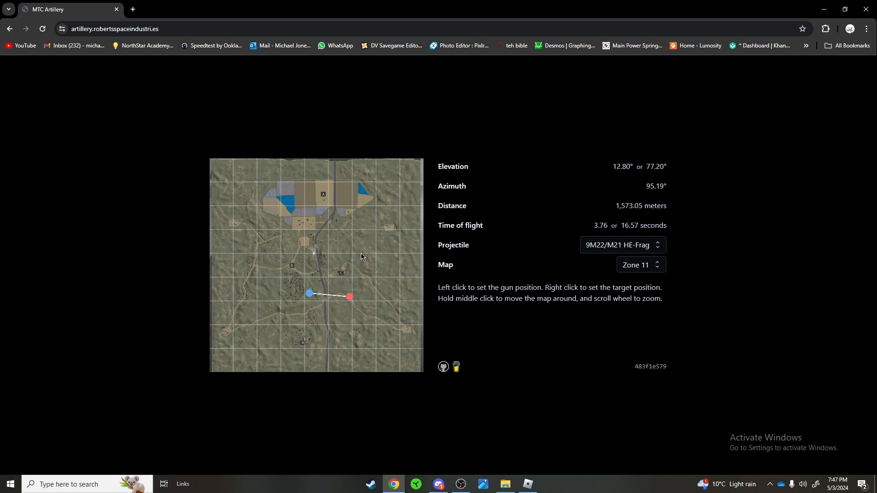
right_click(387, 227)
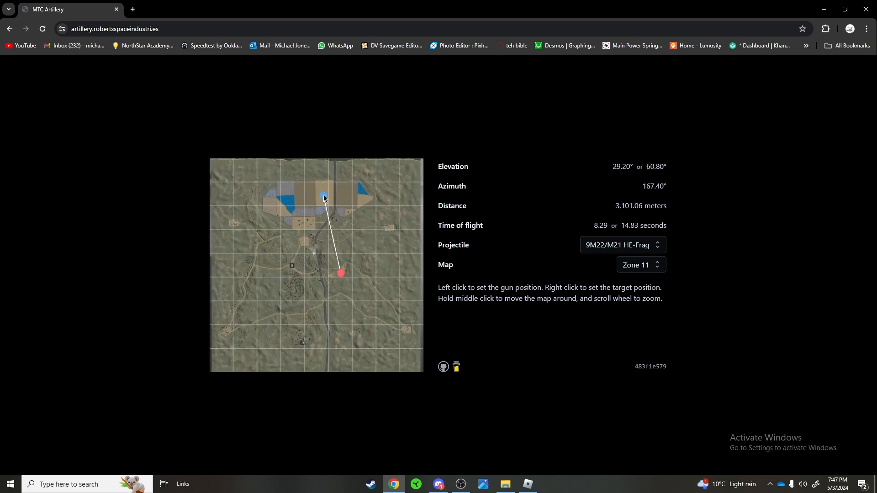
mouse_move(362, 272)
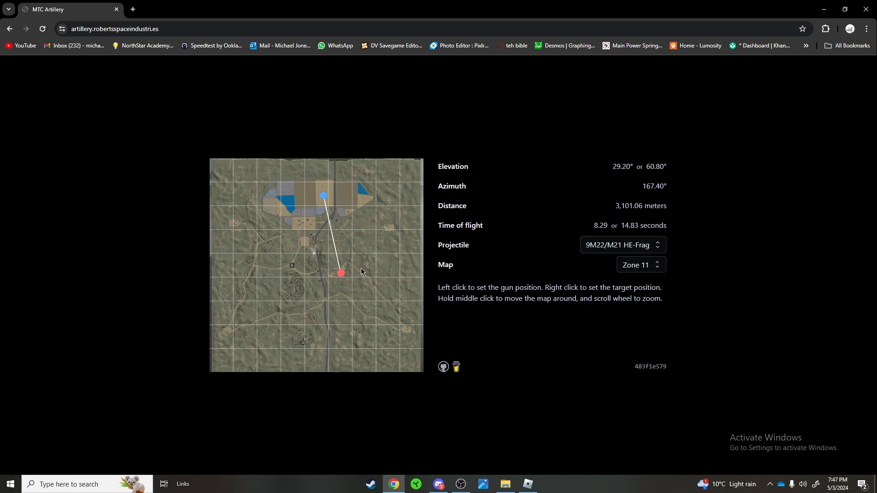
mouse_move(450, 284)
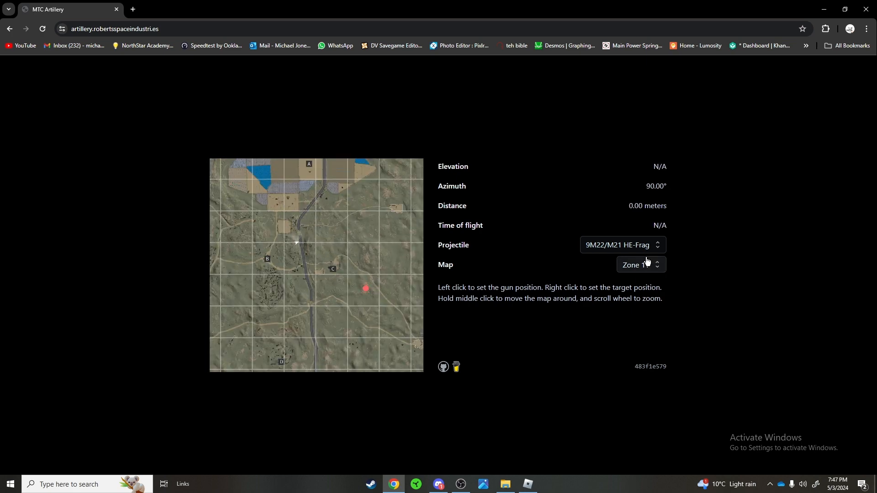
- Browse the Arctic Airbase and Normandy Bocage maps, then return to Zone 11 with the solution cleared
click(640, 265)
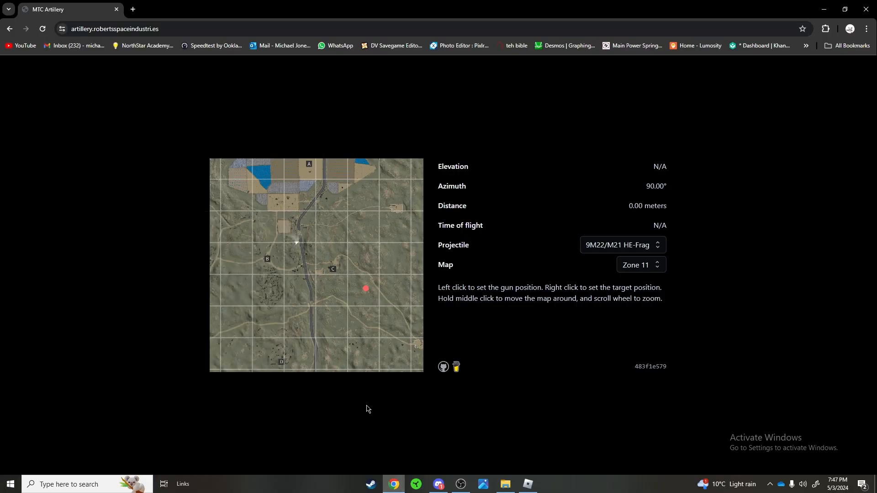
click(640, 265)
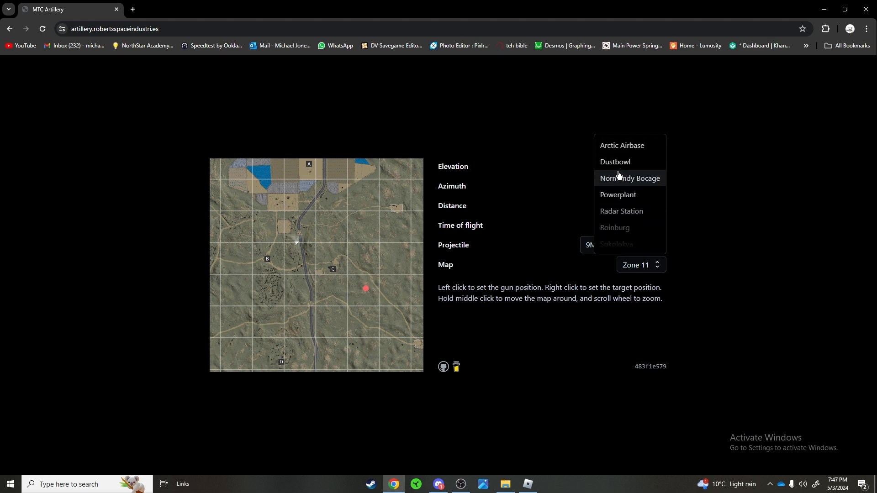
click(621, 145)
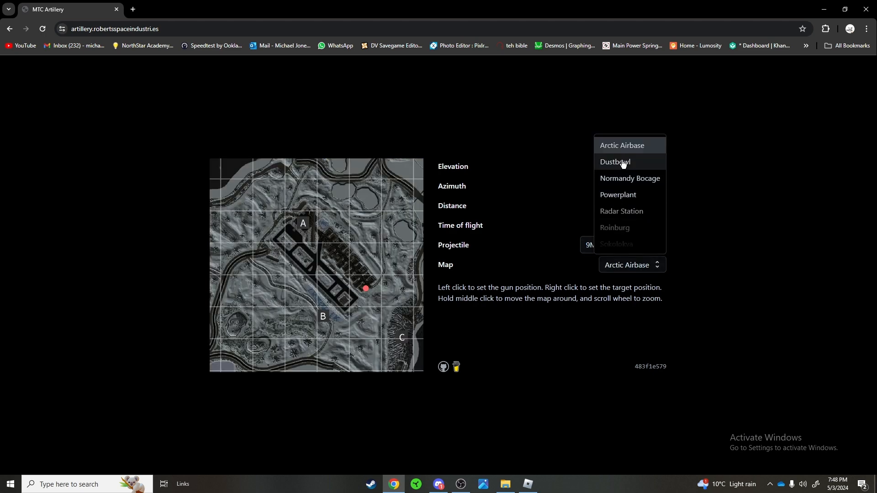
click(630, 178)
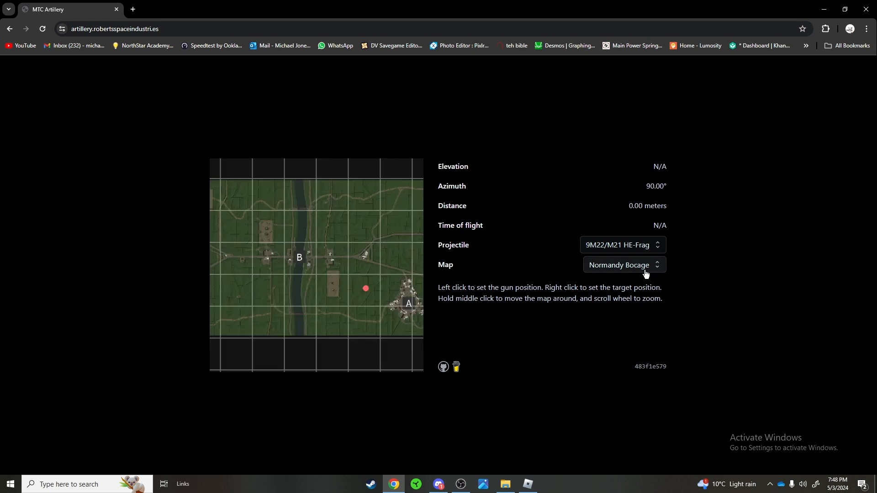
click(623, 265)
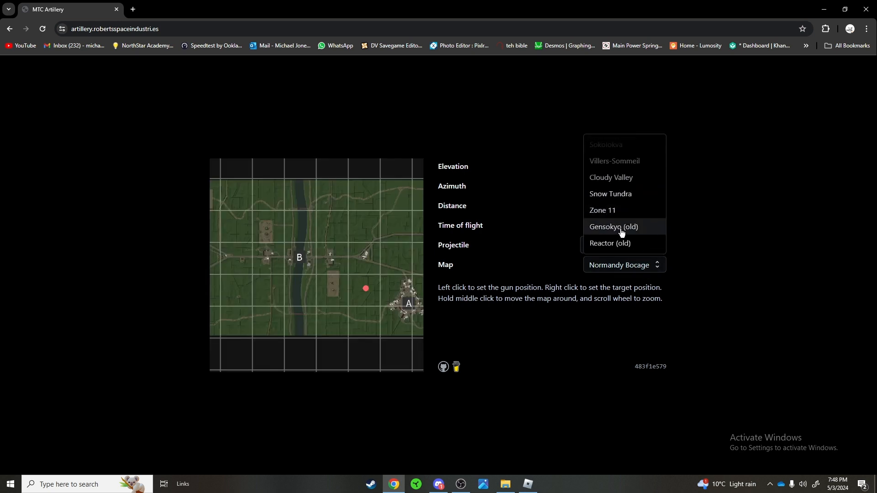
mouse_move(622, 211)
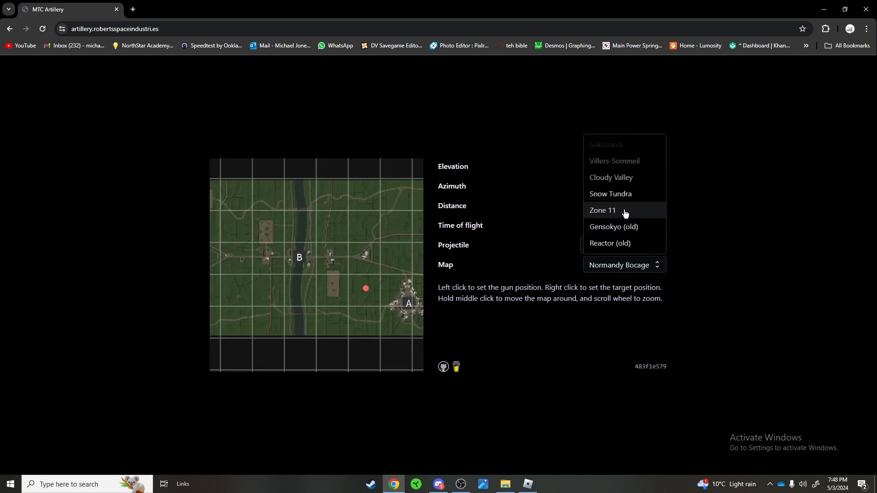
click(603, 211)
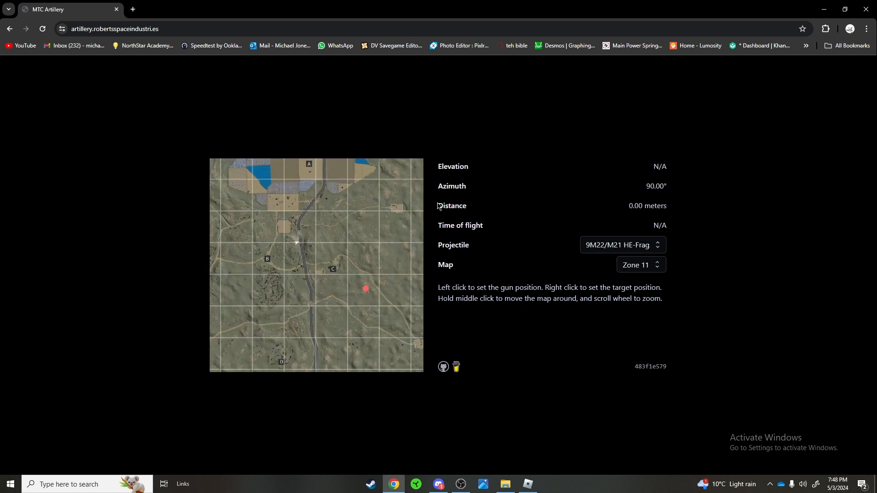
mouse_move(448, 414)
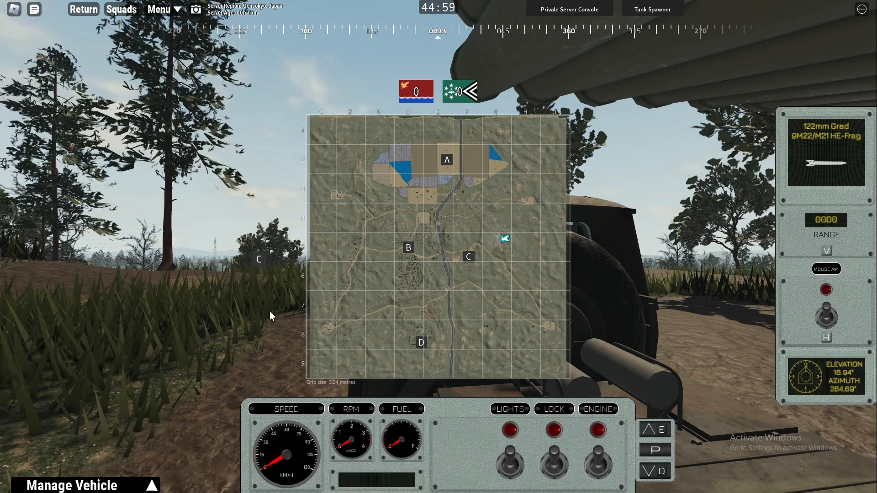
mouse_move(497, 235)
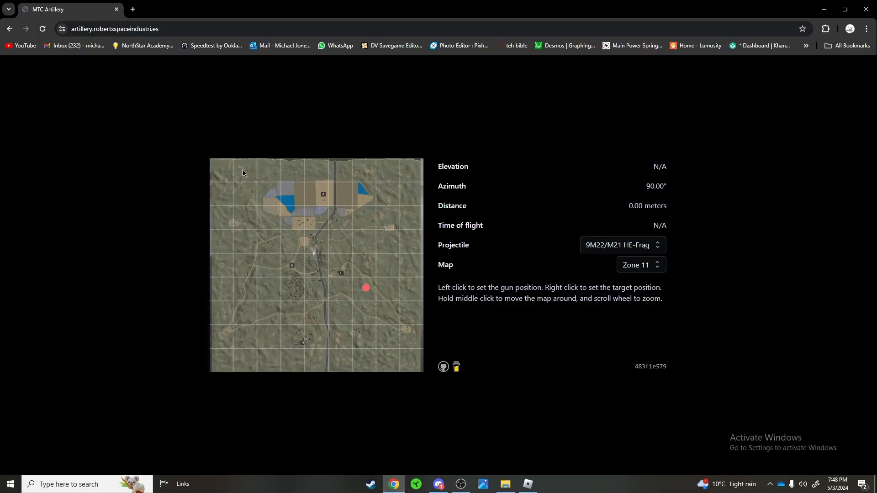
- Place the Grad's gun position and a target near marker B, giving azimuth 262.83° at about 2,996 meters
click(338, 174)
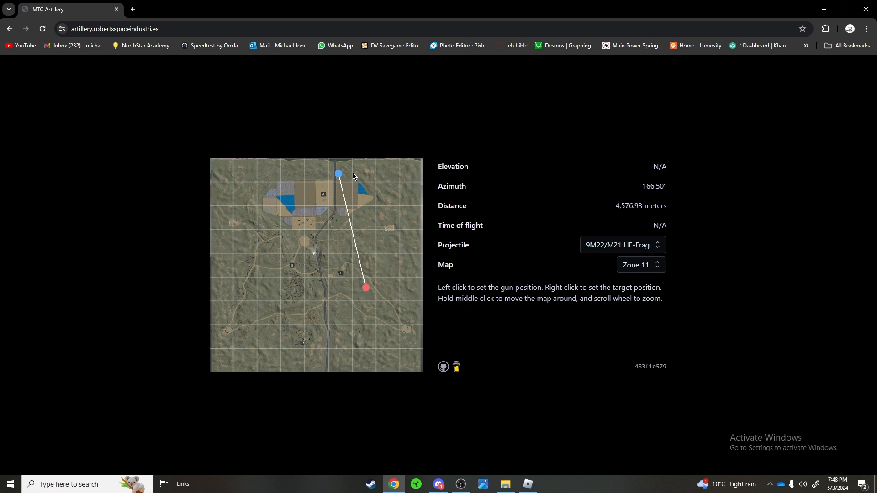
click(364, 236)
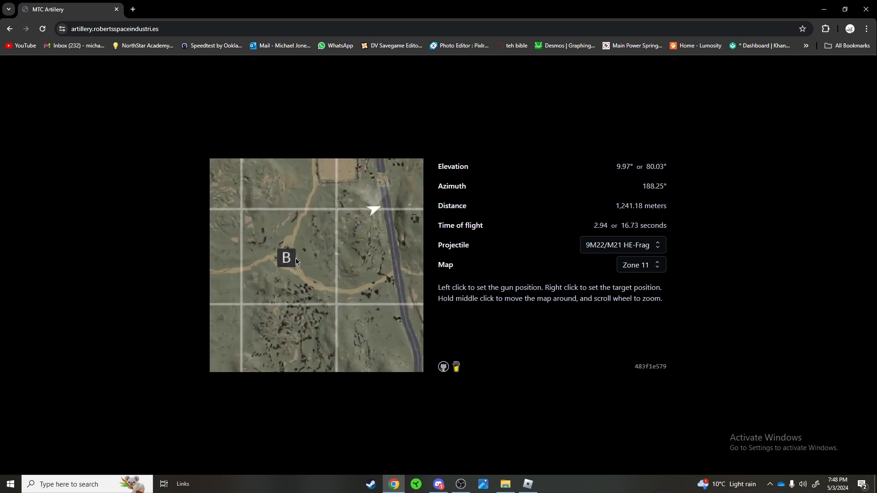
right_click(295, 259)
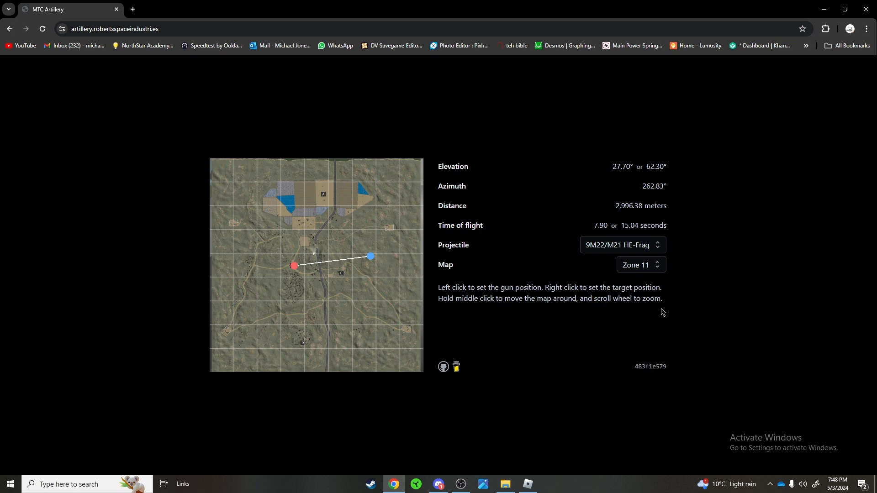
click(621, 245)
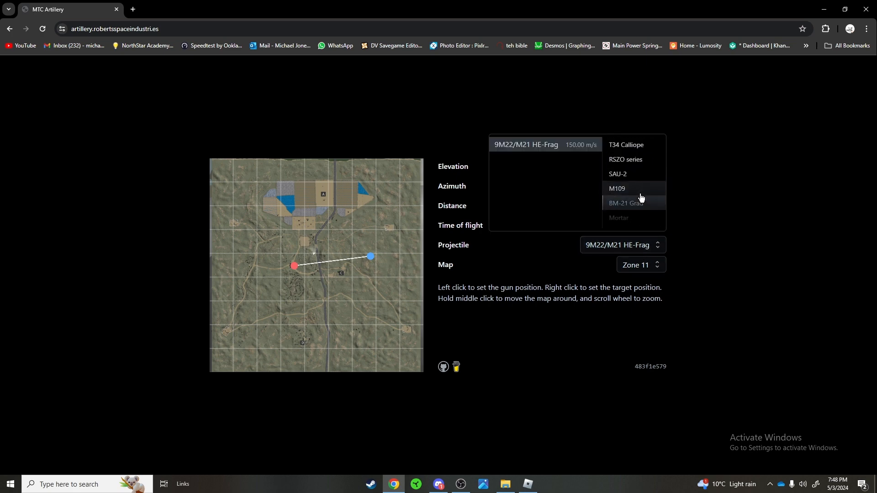
mouse_move(634, 145)
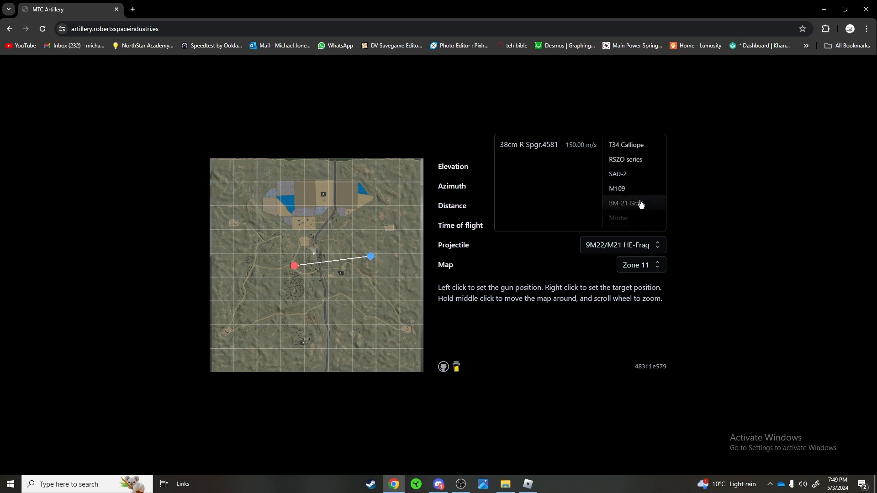
- Choose the Grad's 9M22/M21 HE-Frag rocket and read the 27.70°/62.30° elevation and 262.83° azimuth
click(625, 203)
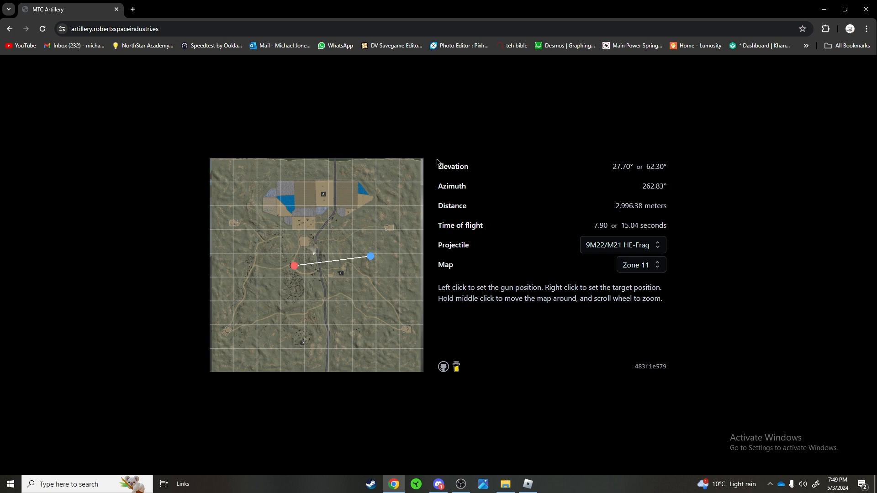
drag(438, 166, 667, 186)
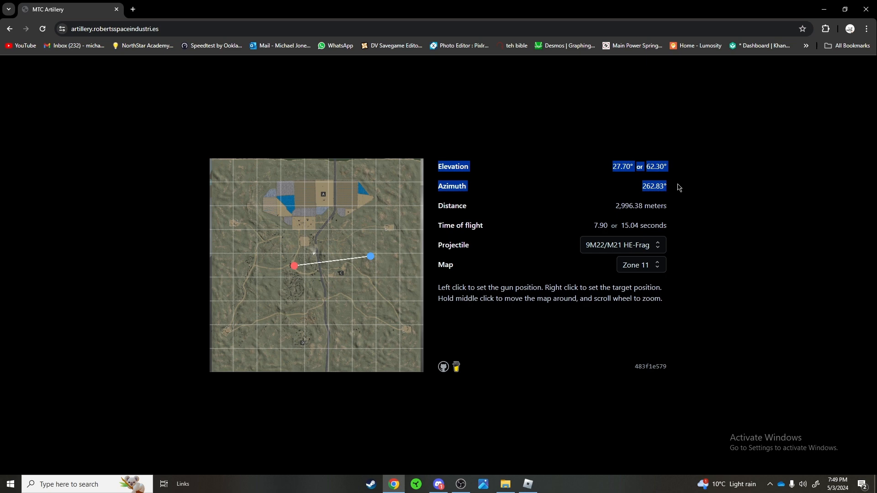
mouse_move(696, 179)
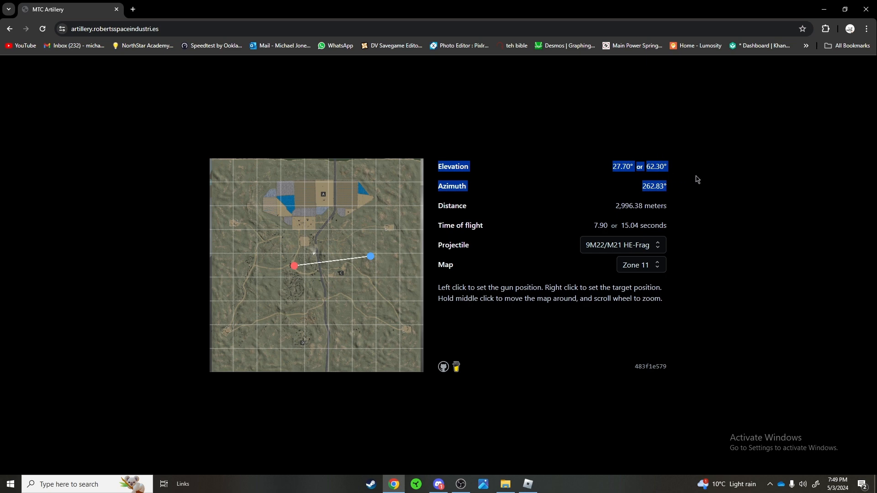
mouse_move(684, 163)
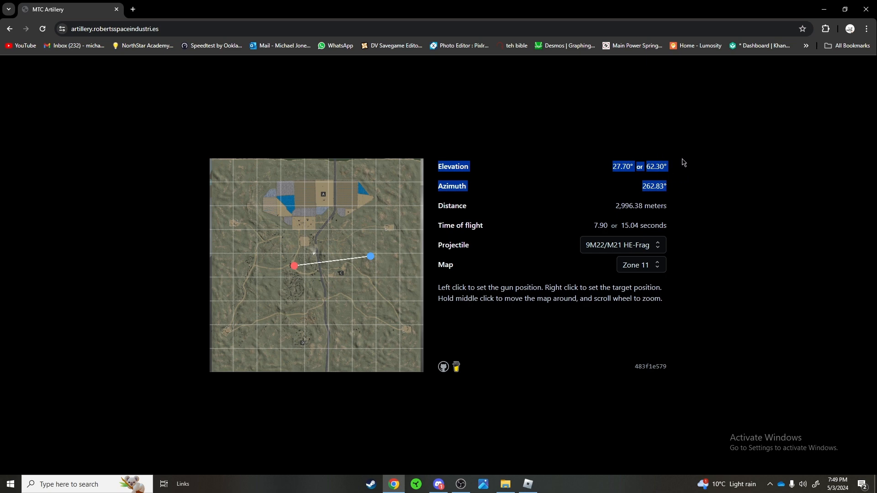
click(692, 191)
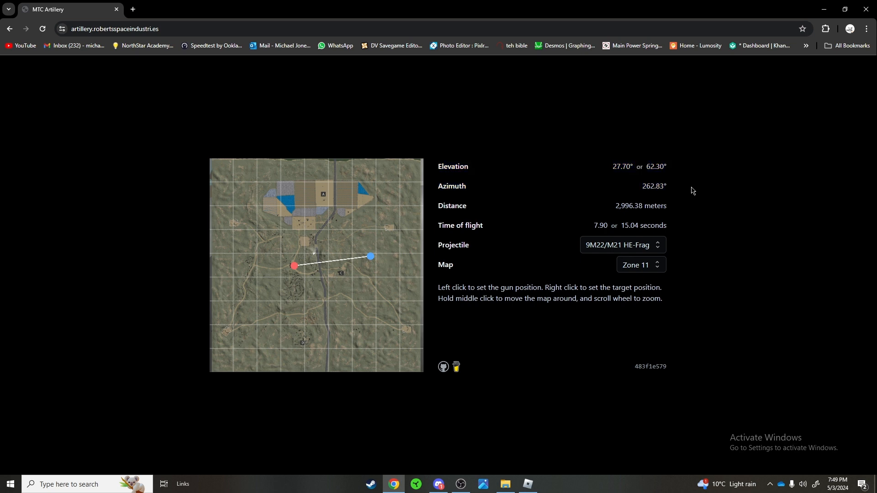
mouse_move(494, 435)
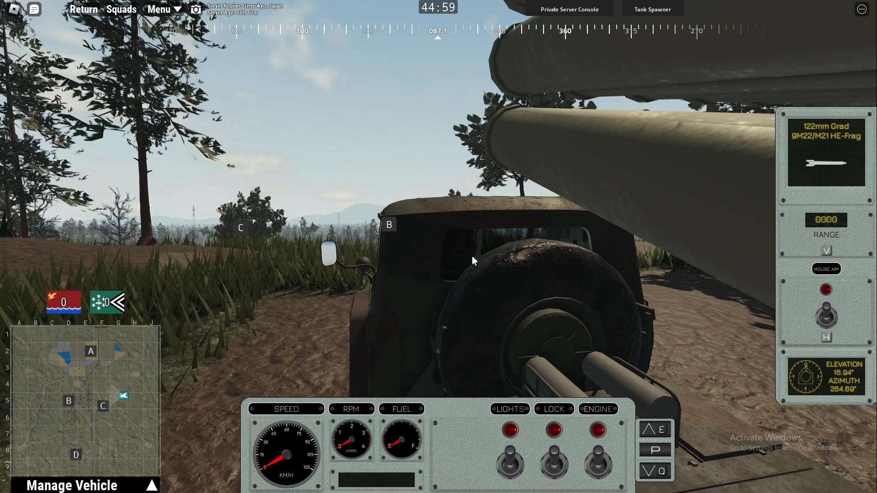
- Traverse the Grad's launcher in the gunner sight to azimuth 262.83°, then bring the calculator back up
click(11, 485)
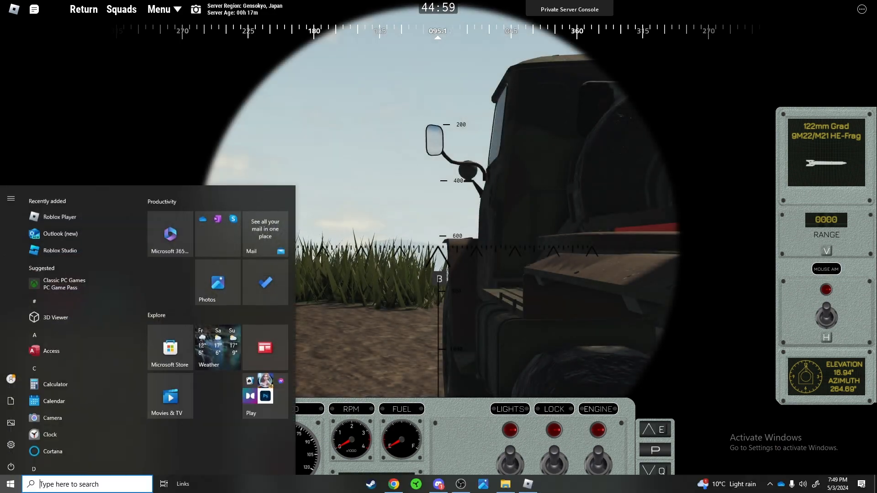
click(393, 484)
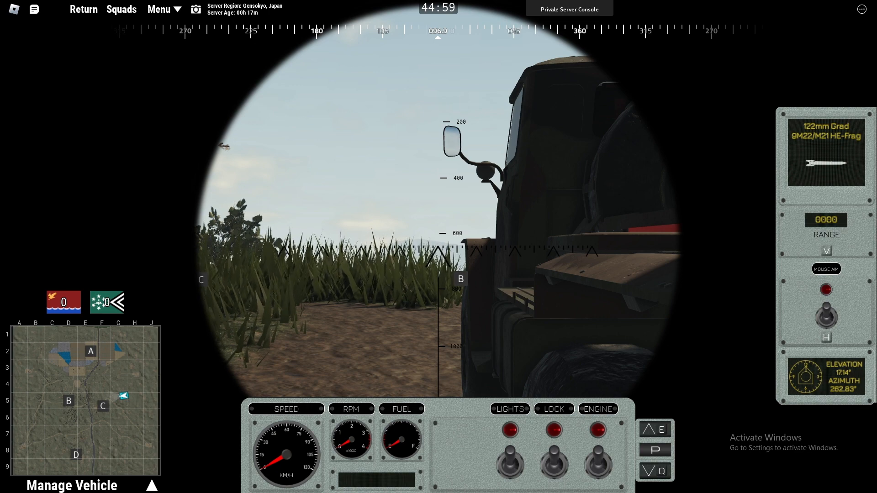
click(10, 484)
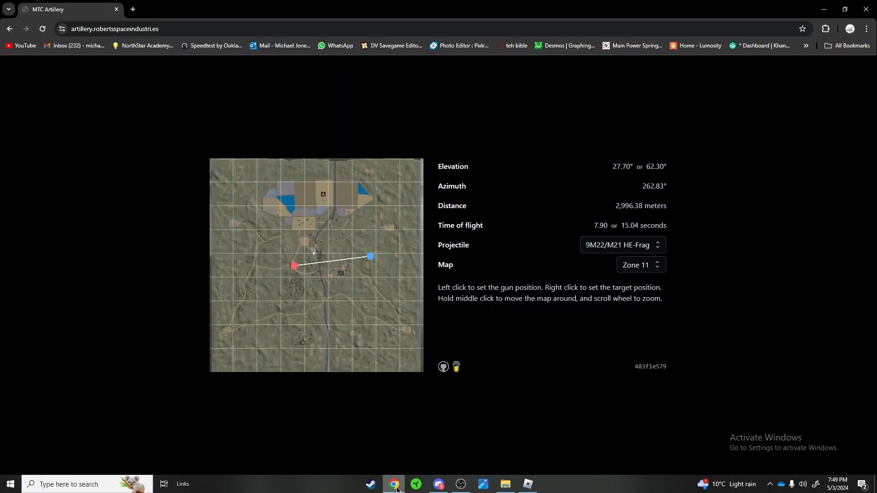
mouse_move(591, 248)
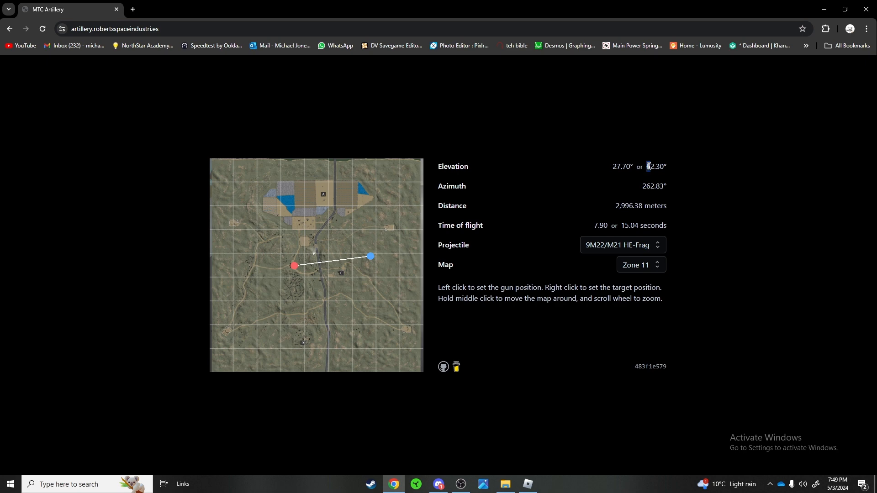
mouse_move(611, 169)
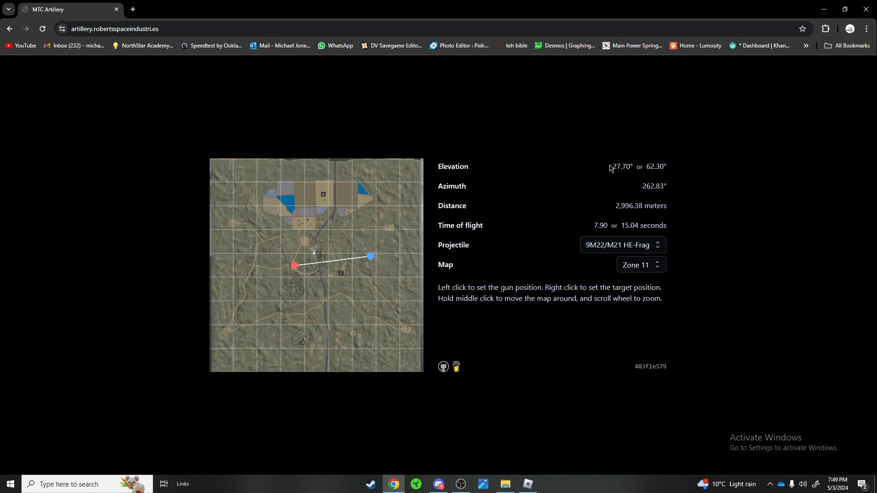
- Highlight the 27.70° low-angle elevation reading in the calculator
double_click(622, 166)
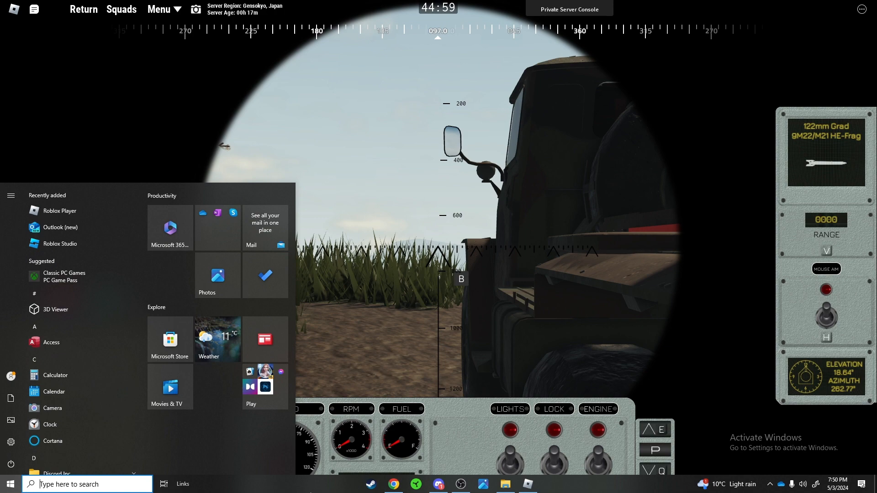
- Raise the Grad's launcher in the game to 27.70° elevation, azimuth near 262.50°
click(393, 484)
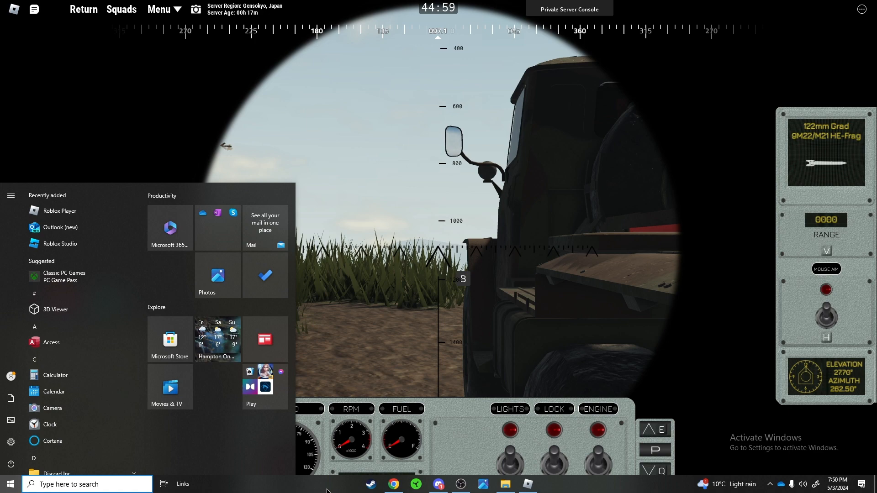
- Bring the calculator back up to recheck the 262.83° azimuth
click(393, 484)
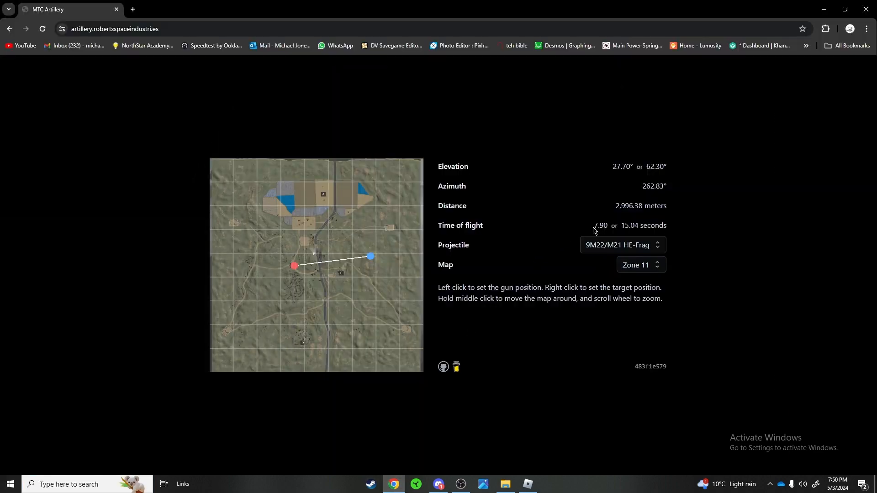
mouse_move(660, 187)
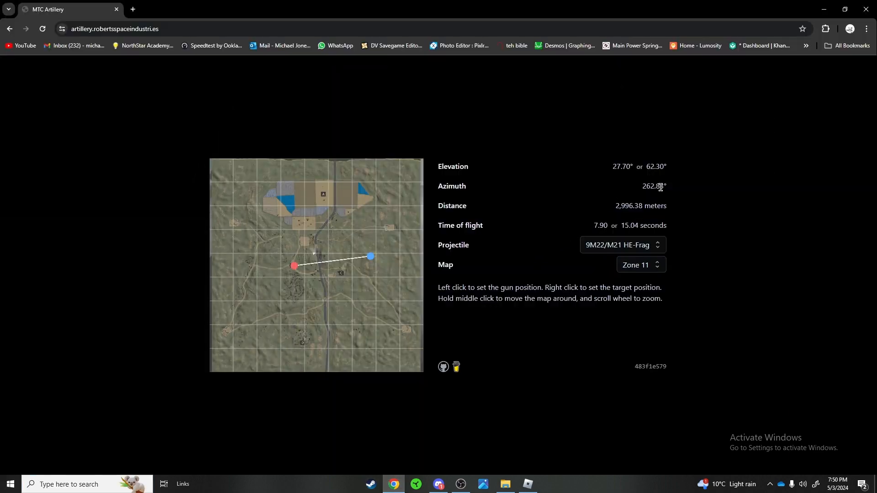